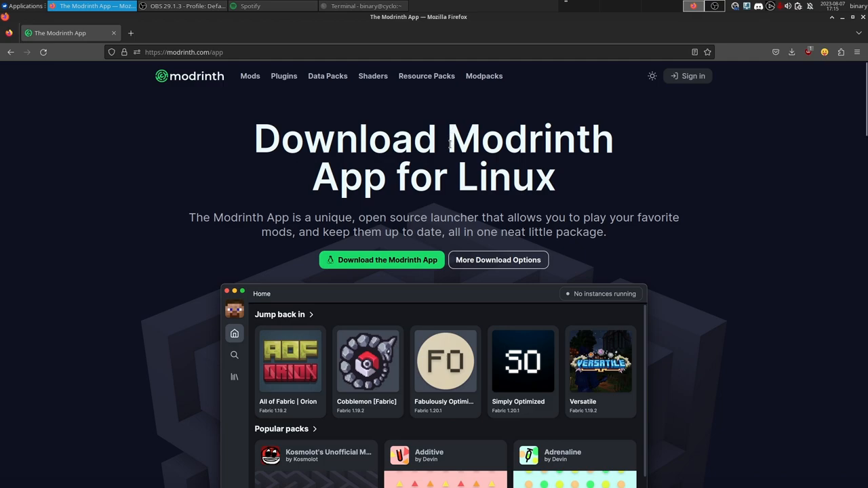
{"action": "mouse_move", "coordinate": [215, 152]}
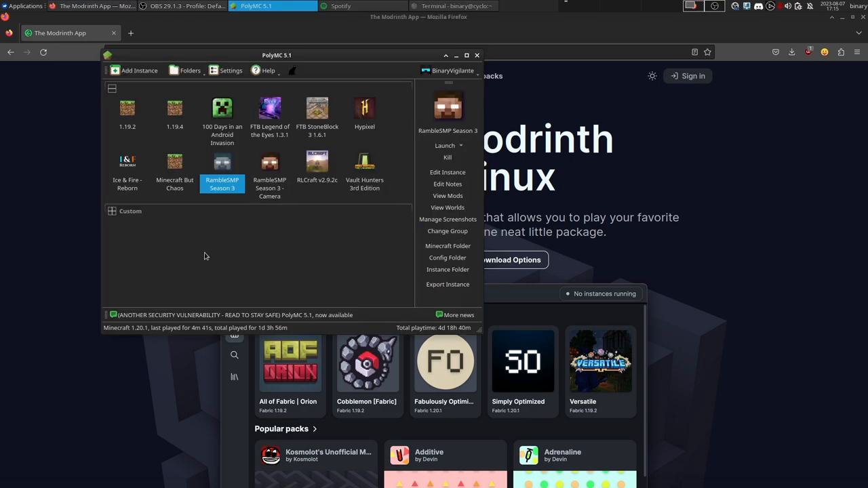
{"action": "mouse_move", "coordinate": [212, 256]}
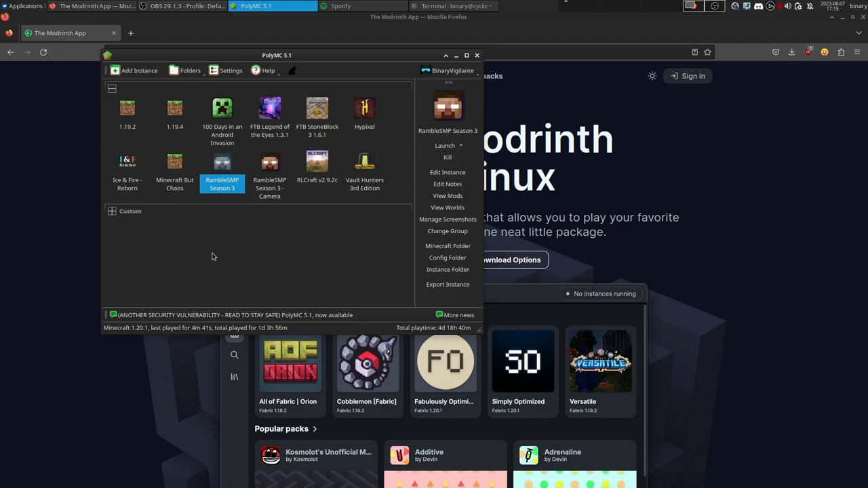
{"action": "mouse_move", "coordinate": [131, 90]}
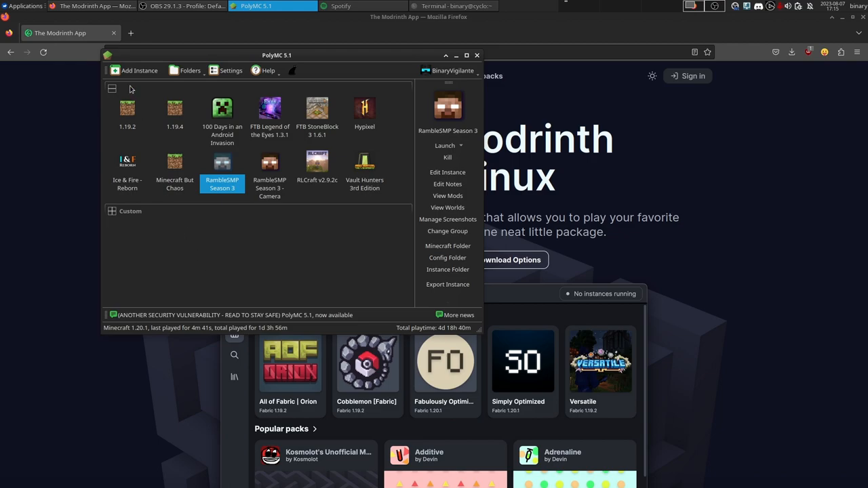
Browse the Modrinth modpack list in PolyMC's New Instance dialog, then dismiss it
{"action": "left_click", "coordinate": [138, 71]}
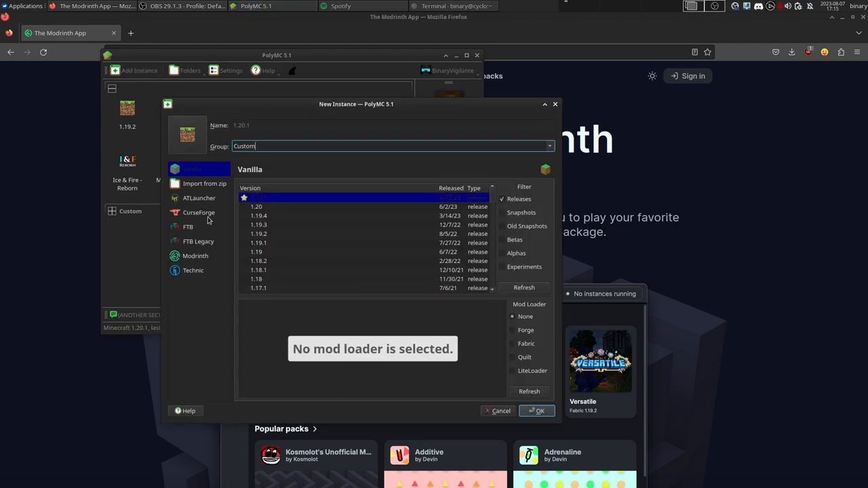
{"action": "left_click", "coordinate": [195, 255]}
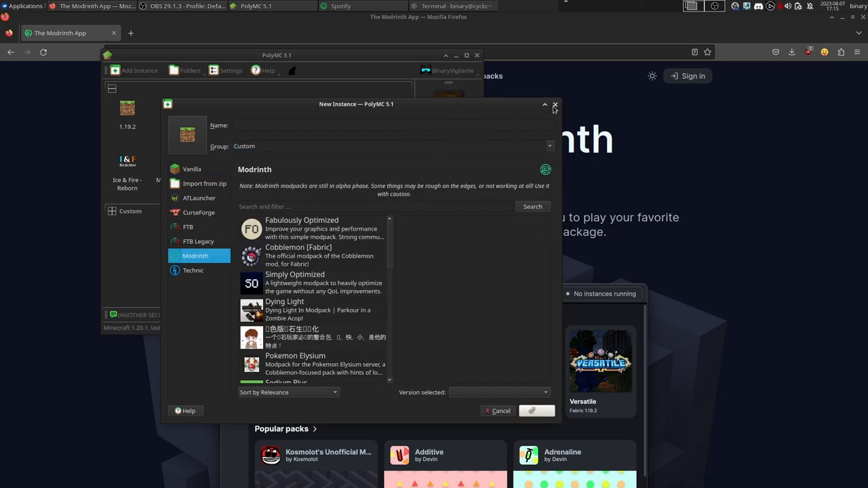
{"action": "left_click", "coordinate": [553, 104]}
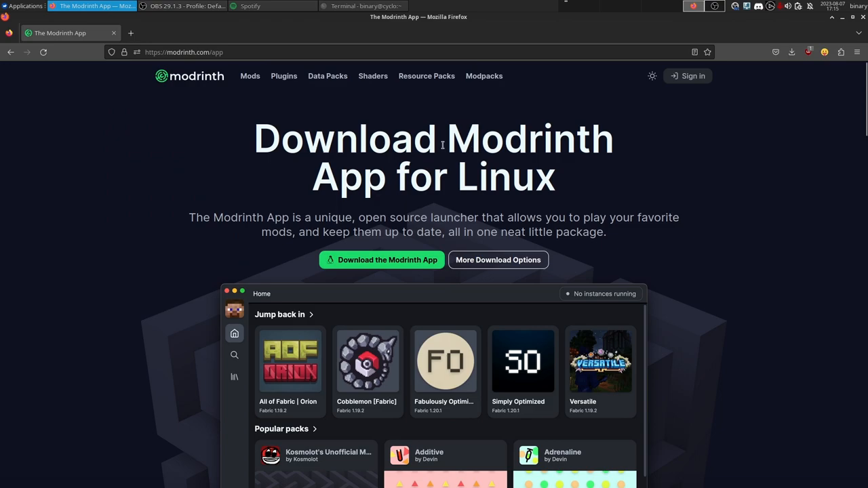
{"action": "mouse_move", "coordinate": [291, 169]}
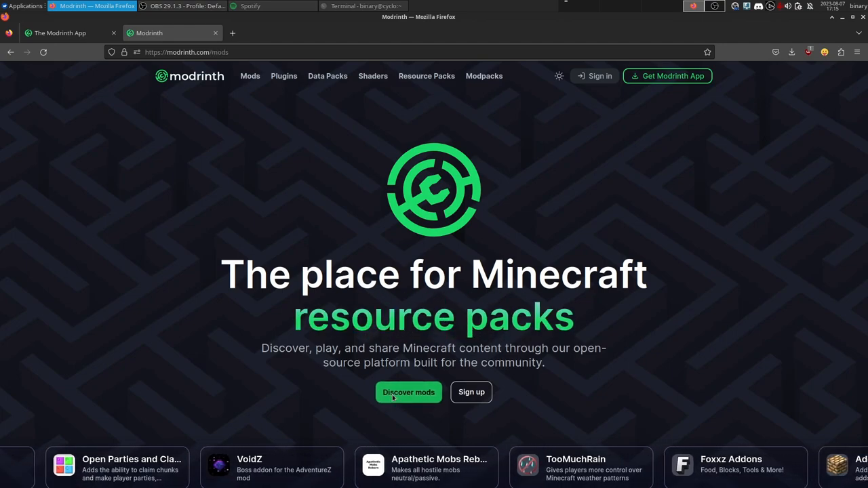
Browse the Modrinth site's mods, modpacks and shaders listings, ending on mods
{"action": "left_click", "coordinate": [408, 392]}
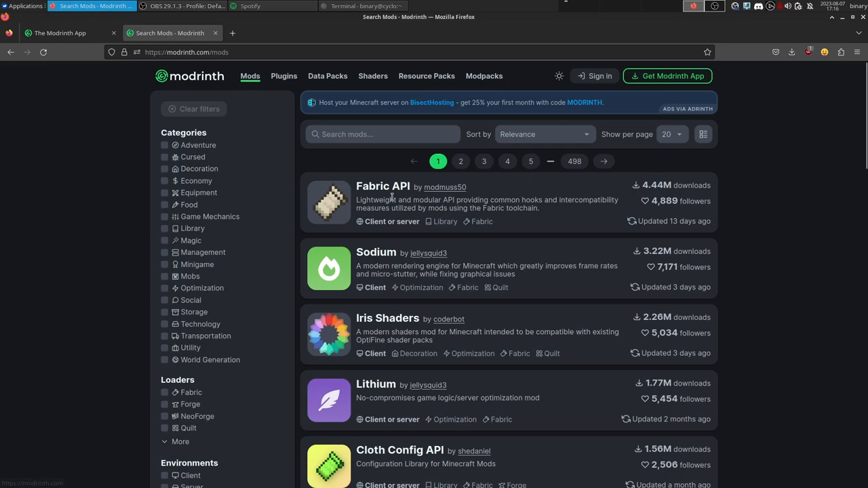
{"action": "mouse_move", "coordinate": [577, 171]}
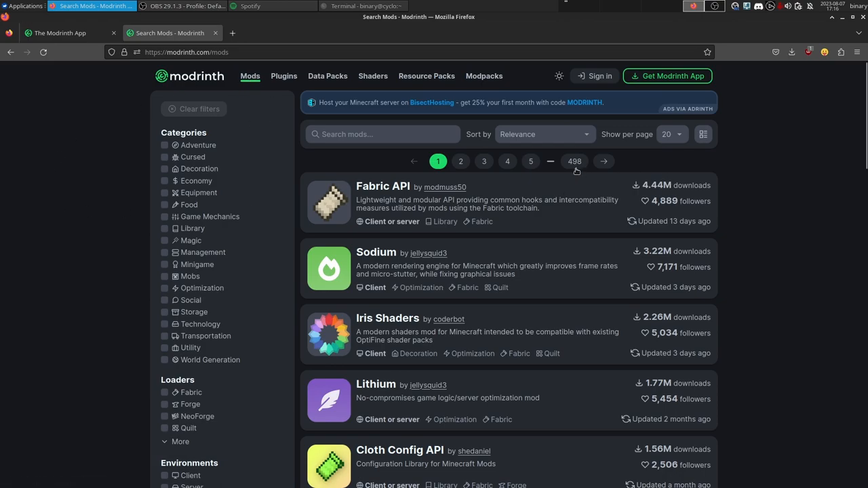
{"action": "mouse_move", "coordinate": [676, 158]}
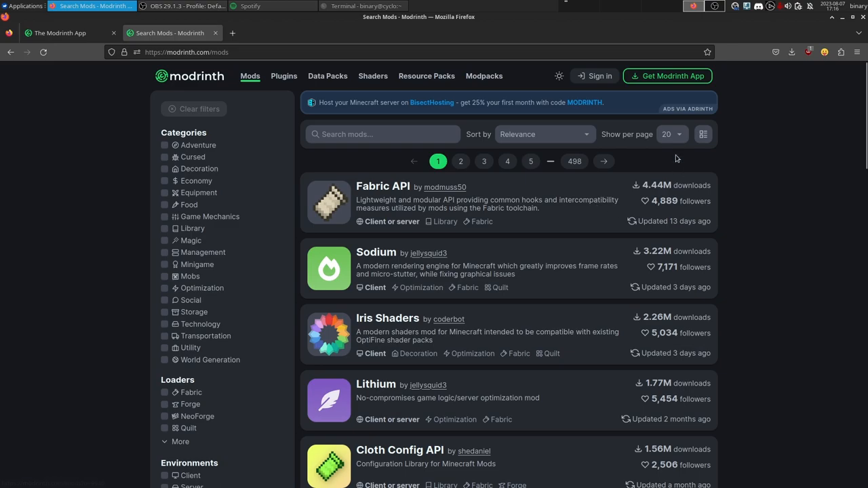
{"action": "mouse_move", "coordinate": [625, 171]}
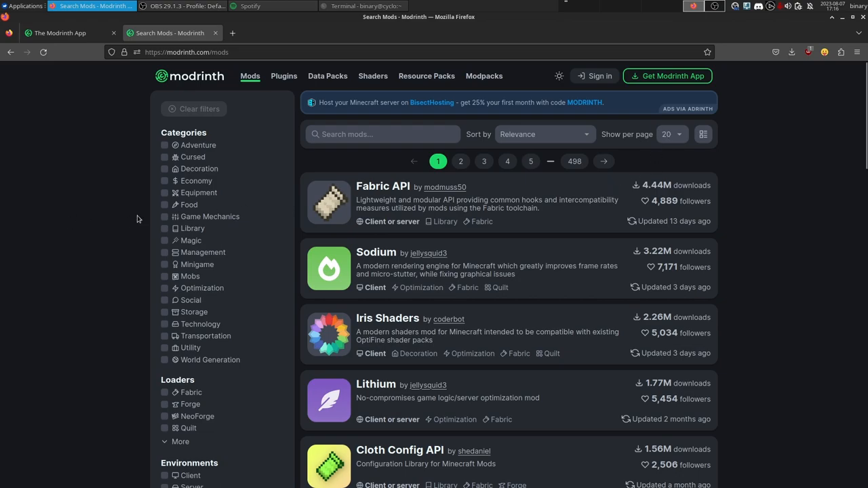
{"action": "left_click", "coordinate": [483, 76]}
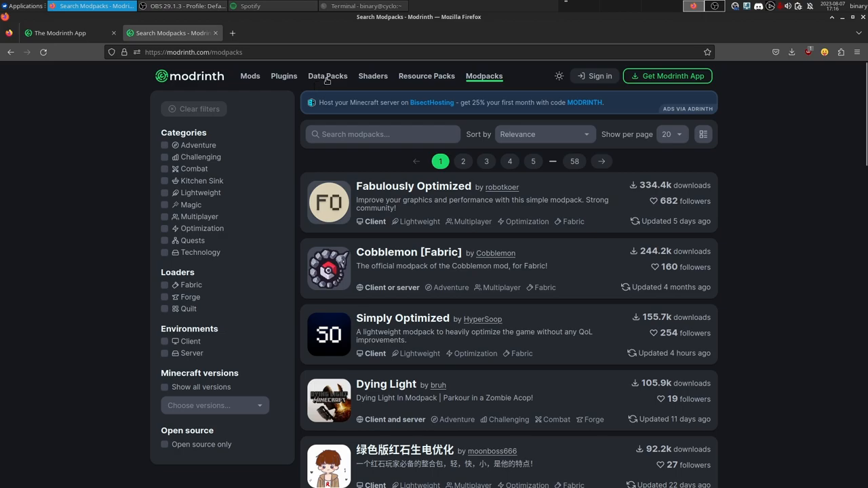
{"action": "left_click", "coordinate": [372, 76]}
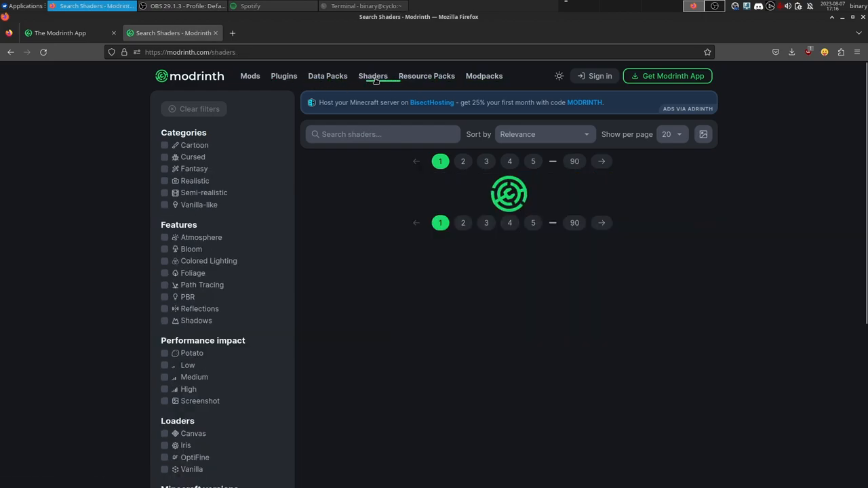
{"action": "left_click", "coordinate": [249, 76]}
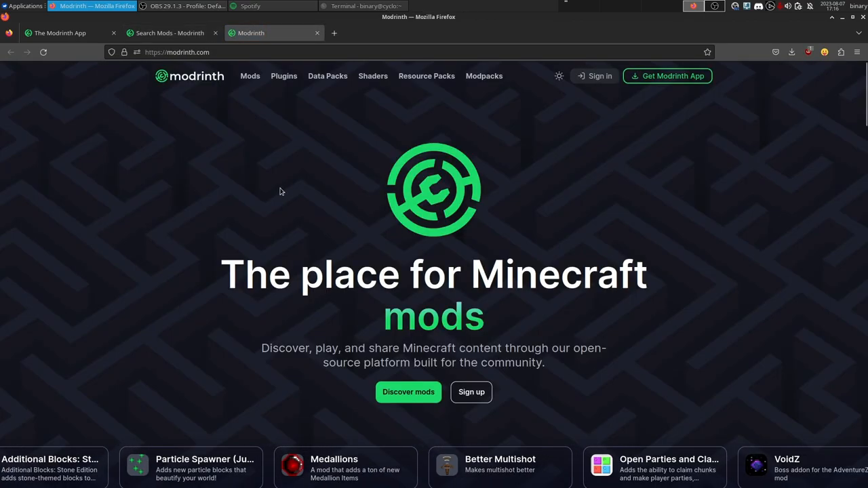
Review Modrinth's pinned GitHub repositories, then return to the Modrinth App download page
{"action": "scroll", "scroll_direction": "down", "scroll_amount": 3}
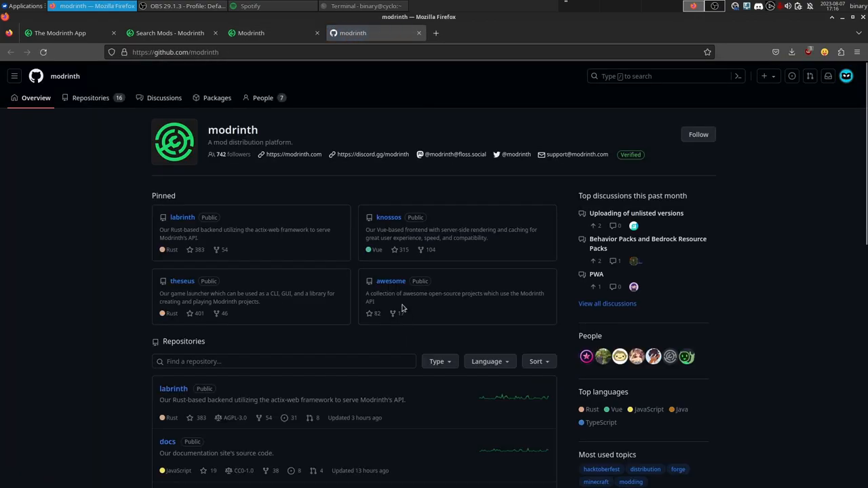
{"action": "left_click", "coordinate": [60, 33]}
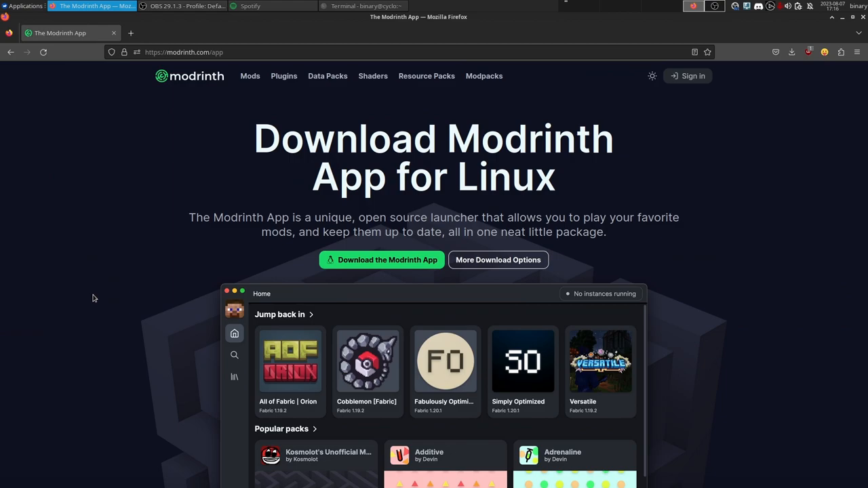
{"action": "left_click", "coordinate": [79, 6]}
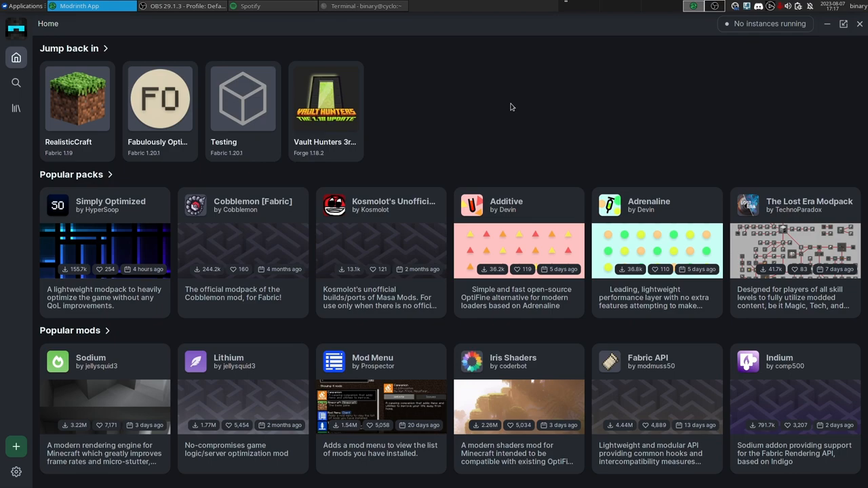
{"action": "mouse_move", "coordinate": [515, 110]}
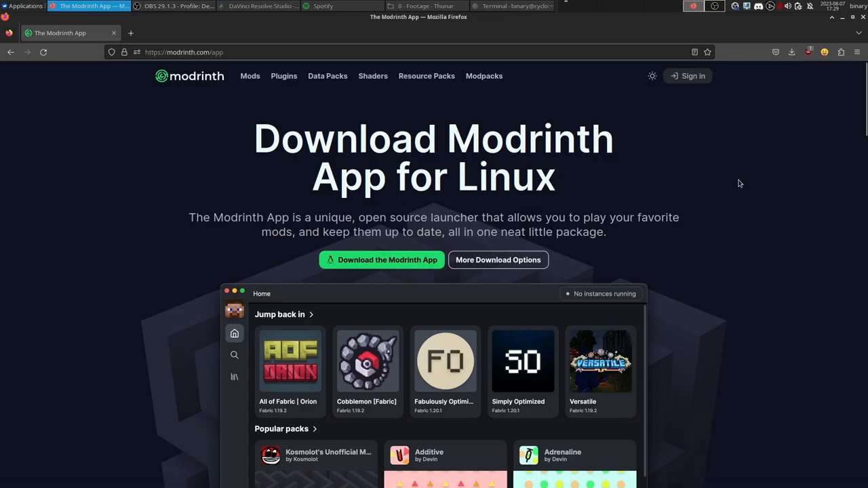
{"action": "mouse_move", "coordinate": [523, 87]}
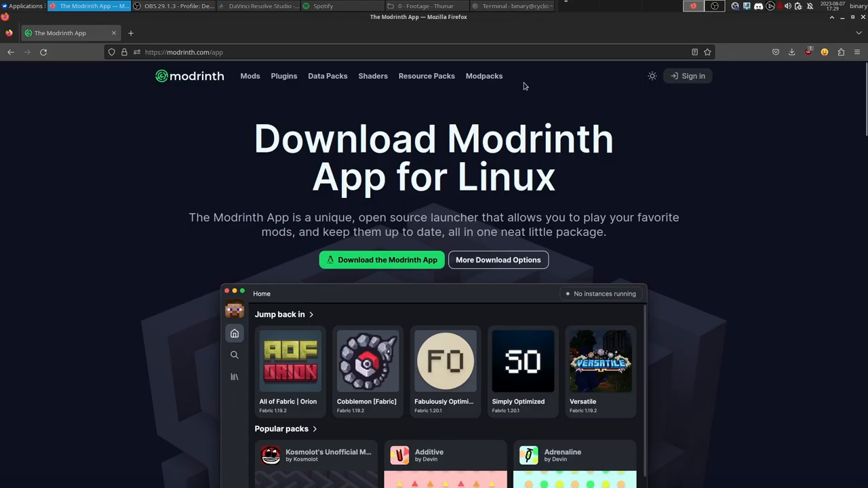
Read the Modrinth App page's feature sections, including profile importing and performance
{"action": "scroll", "scroll_direction": "down", "scroll_amount": 3}
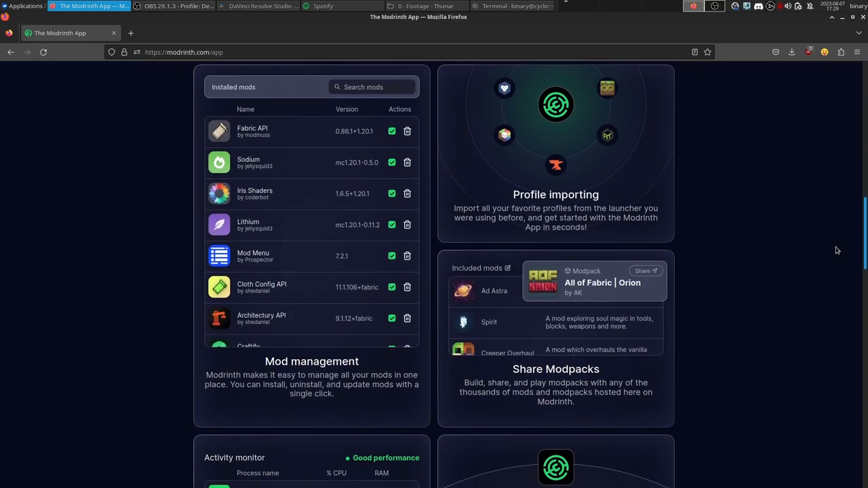
{"action": "scroll", "scroll_direction": "down", "scroll_amount": 3}
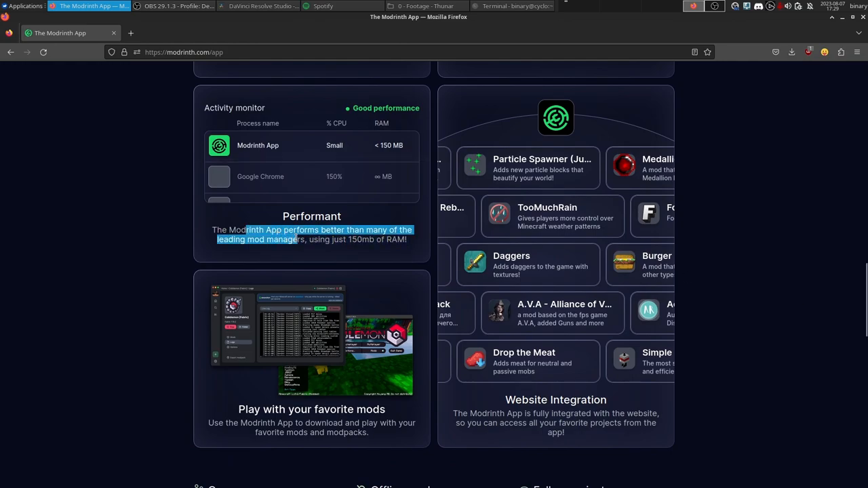
{"action": "left_click", "coordinate": [351, 241]}
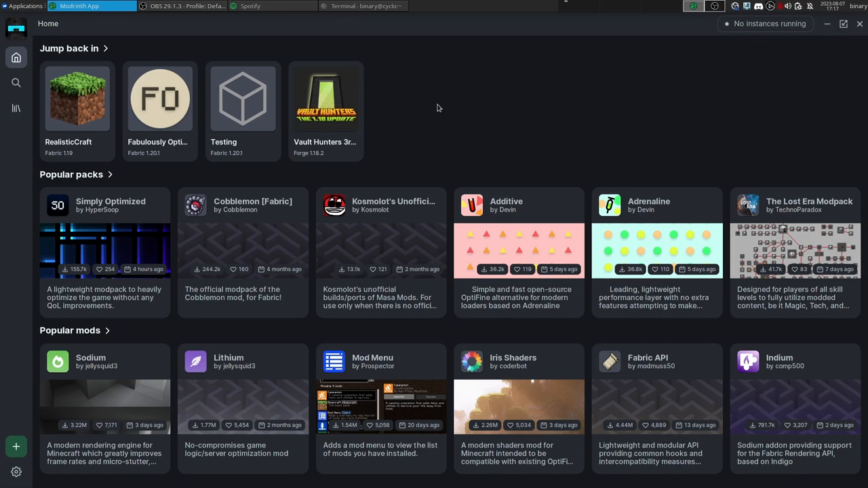
Browse the app's modpack, mod and shader catalogues, then show the four-instance library
{"action": "left_click", "coordinate": [16, 83]}
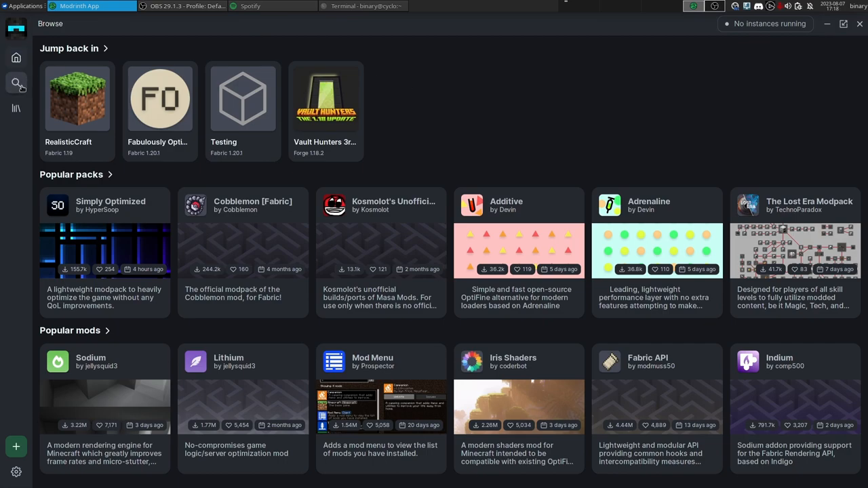
{"action": "left_click", "coordinate": [16, 83]}
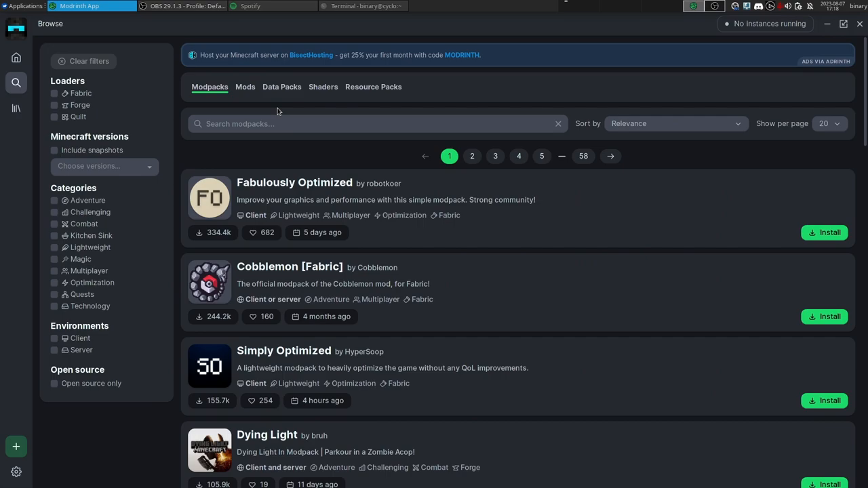
{"action": "left_click", "coordinate": [244, 87]}
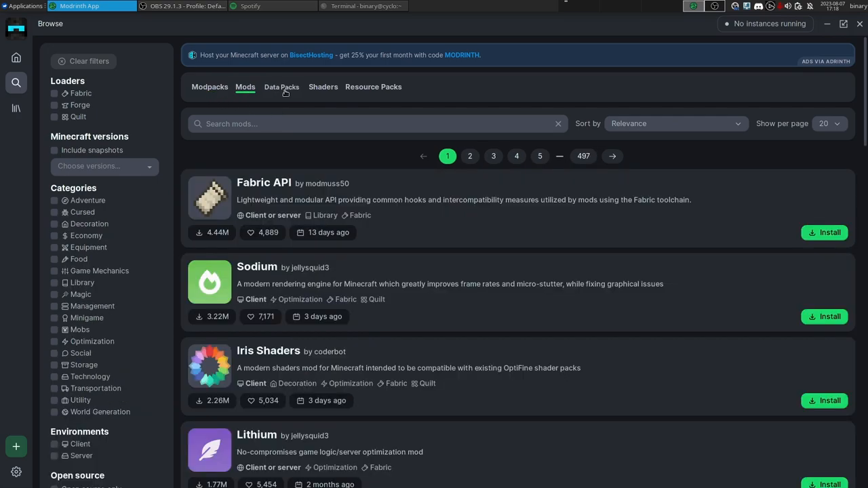
{"action": "left_click", "coordinate": [323, 87]}
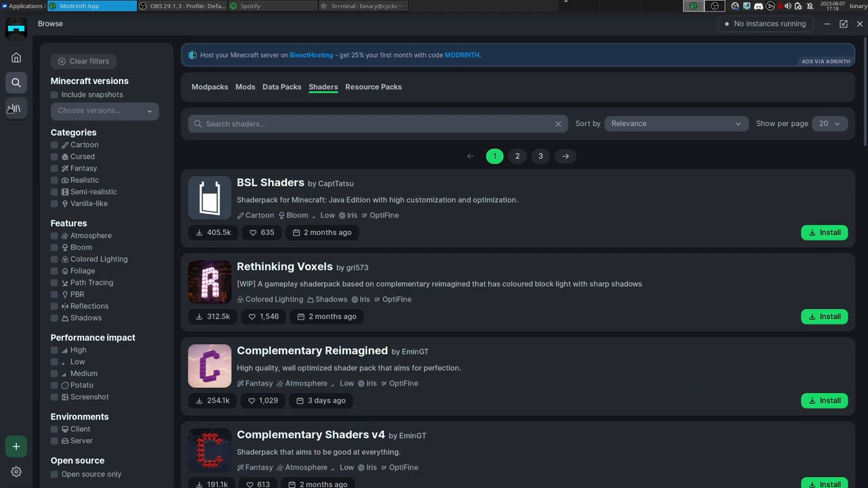
{"action": "left_click", "coordinate": [17, 108]}
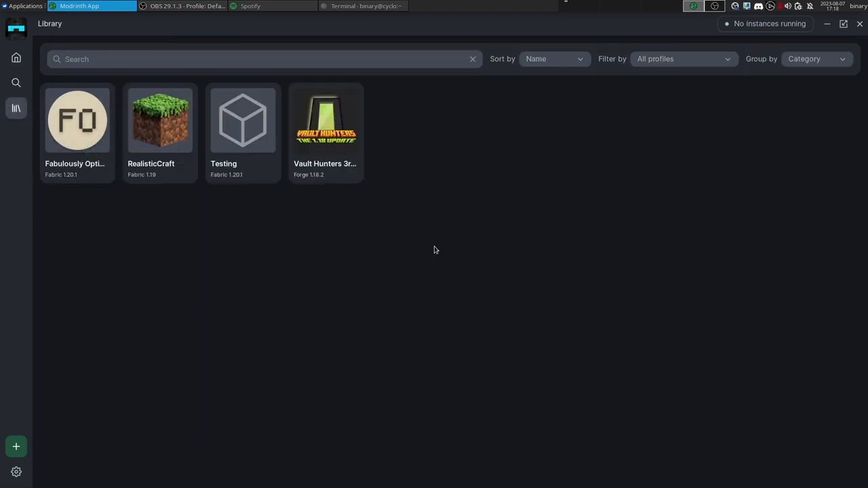
{"action": "mouse_move", "coordinate": [257, 271]}
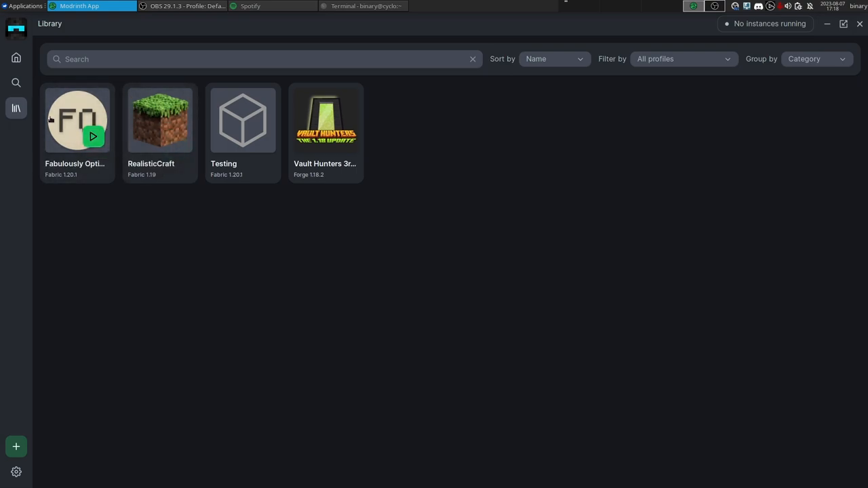
{"action": "left_click", "coordinate": [16, 83]}
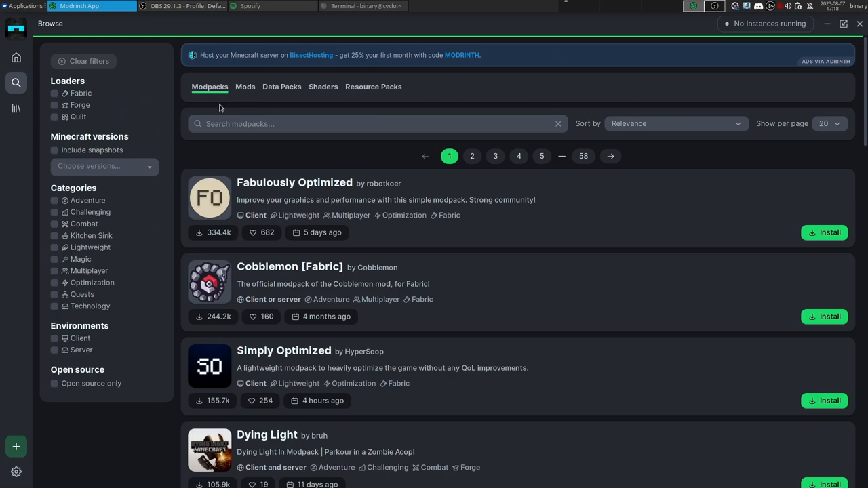
{"action": "mouse_move", "coordinate": [211, 97]}
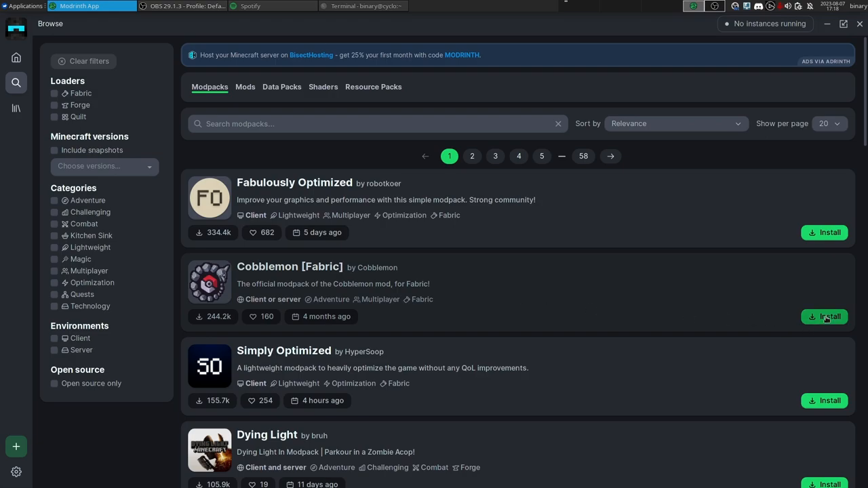
{"action": "left_click", "coordinate": [16, 109]}
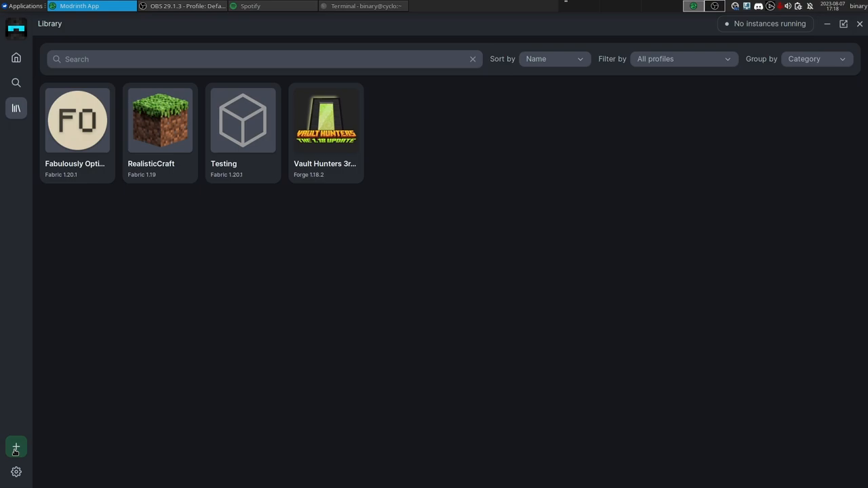
{"action": "left_click", "coordinate": [17, 446]}
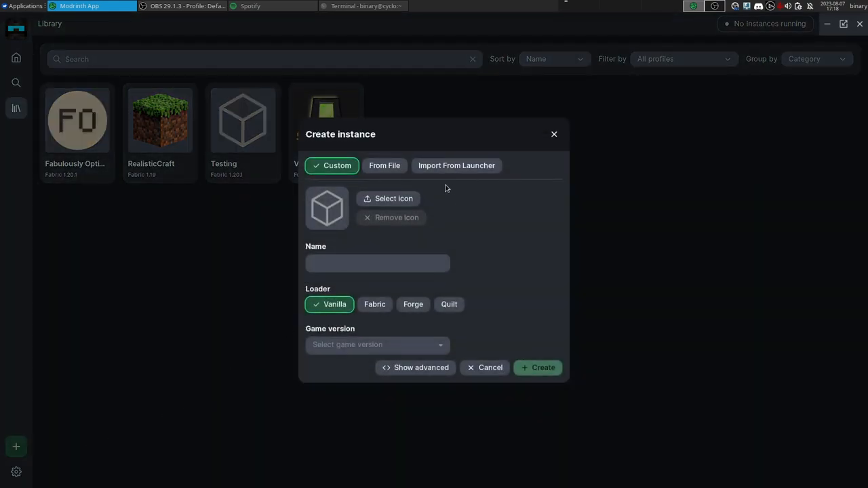
{"action": "mouse_move", "coordinate": [387, 198]}
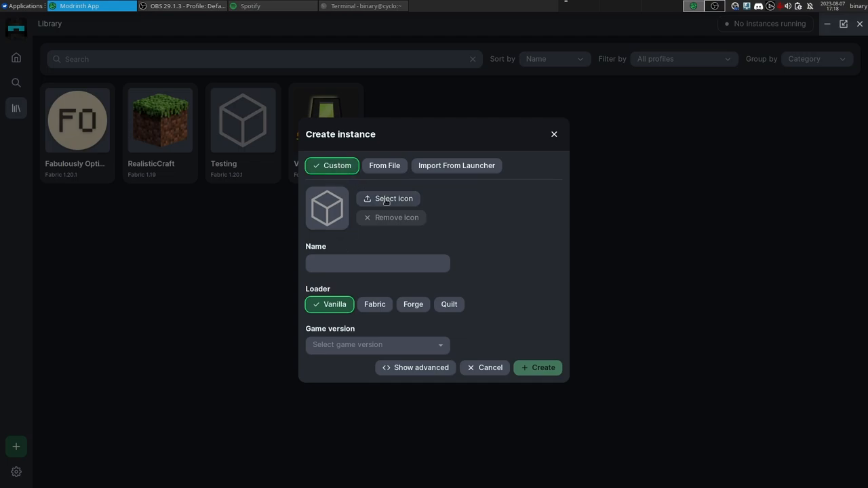
{"action": "mouse_move", "coordinate": [486, 385]}
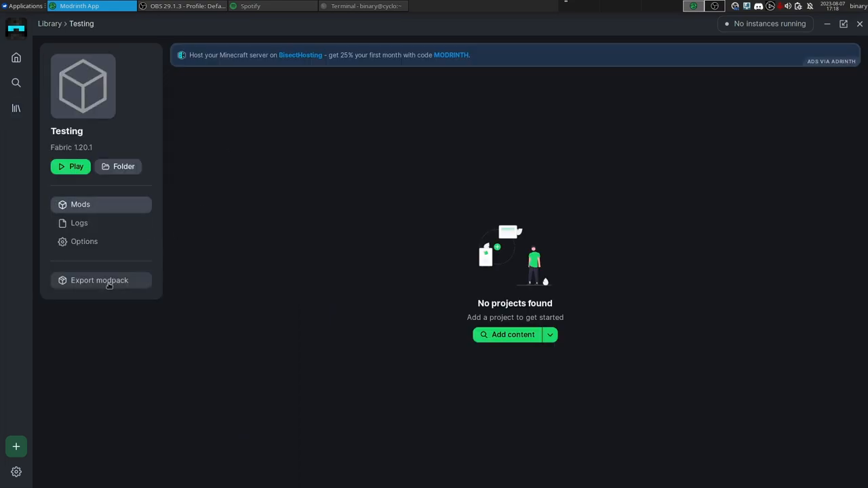
{"action": "mouse_move", "coordinate": [339, 195]}
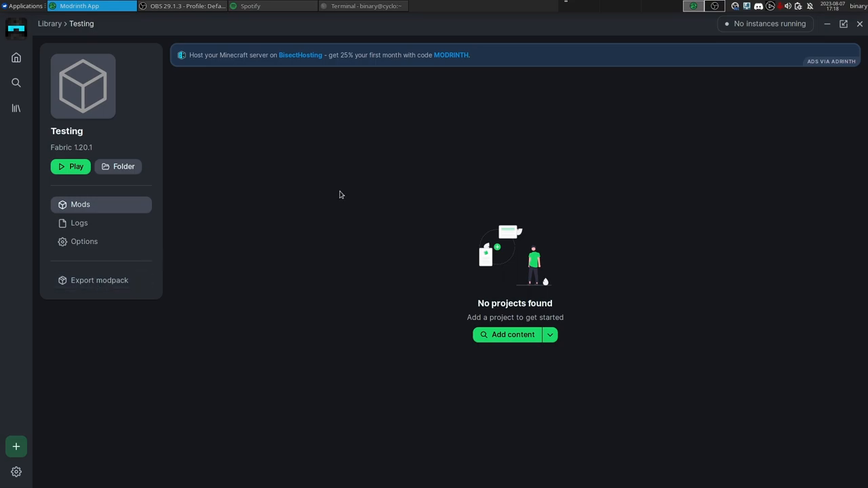
{"action": "mouse_move", "coordinate": [128, 264]}
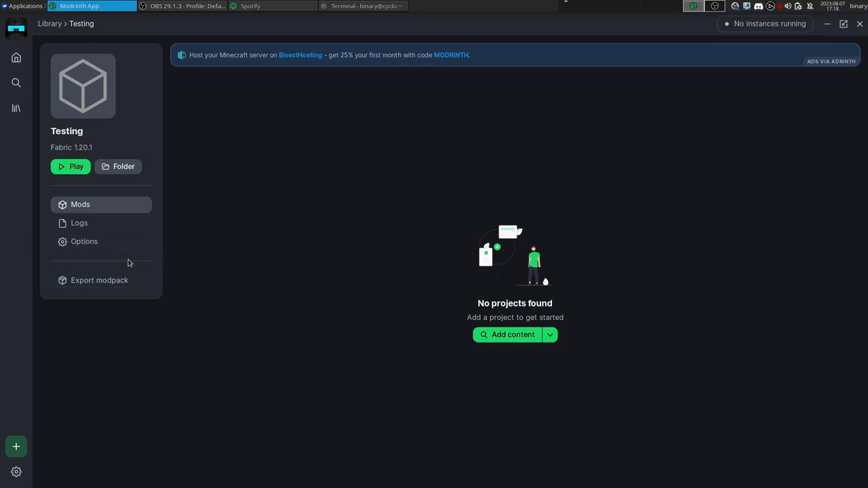
{"action": "mouse_move", "coordinate": [121, 267]}
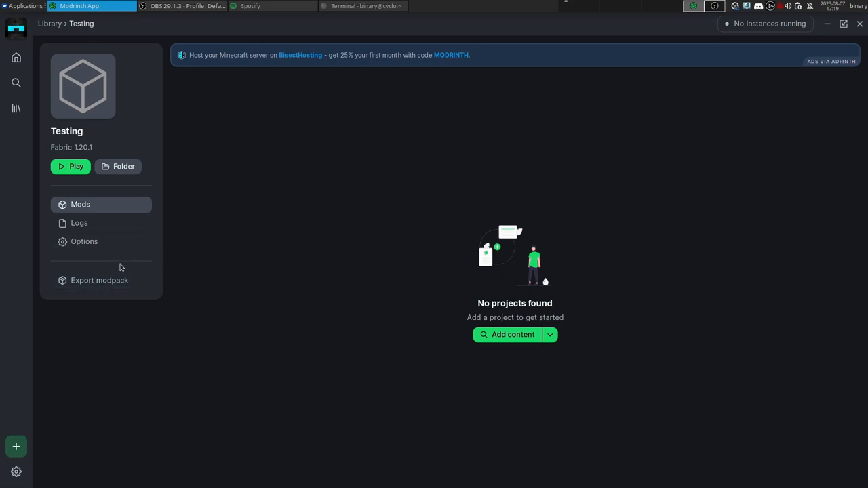
{"action": "mouse_move", "coordinate": [228, 359]}
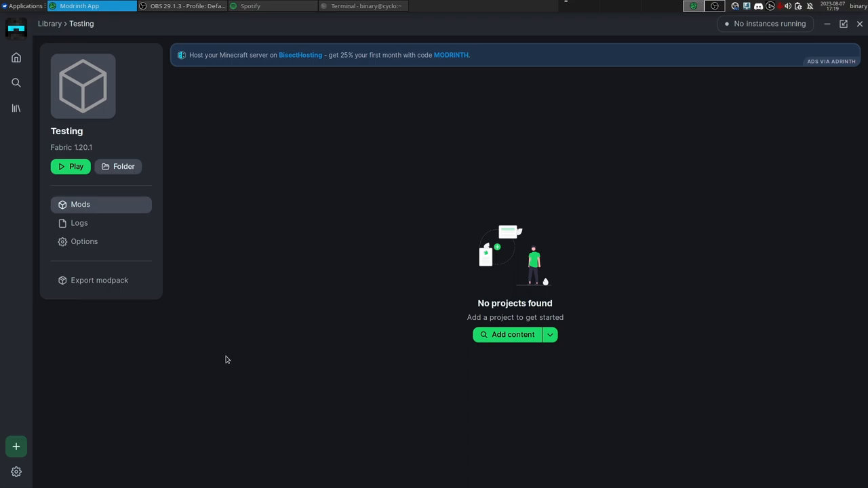
{"action": "mouse_move", "coordinate": [361, 334]}
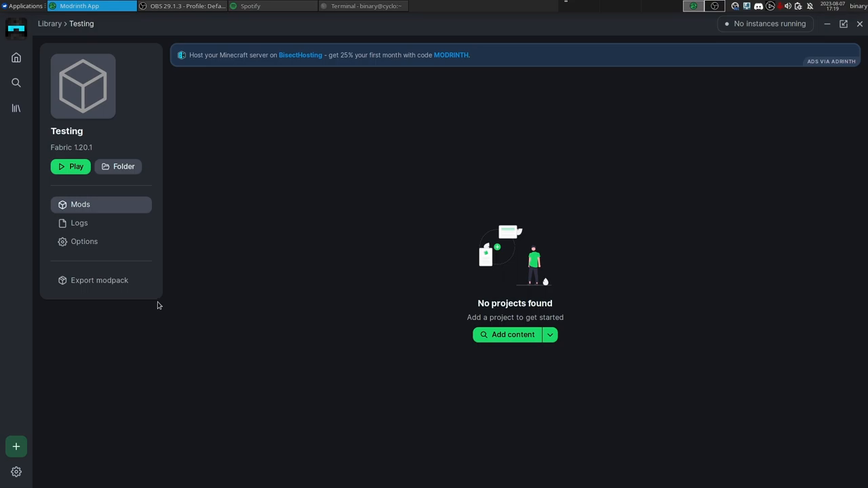
{"action": "left_click", "coordinate": [16, 108]}
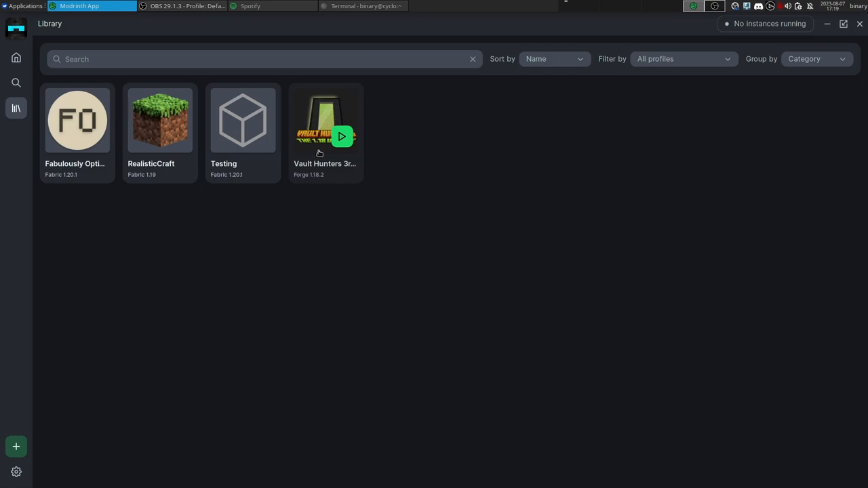
{"action": "mouse_move", "coordinate": [388, 250]}
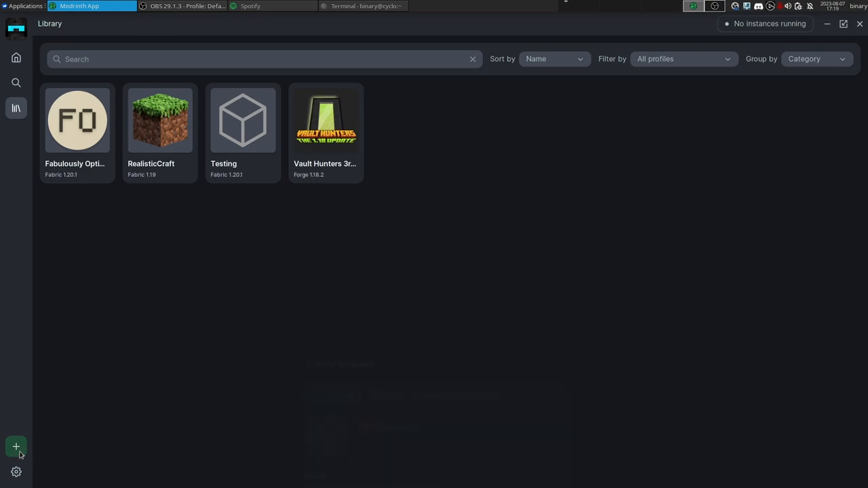
Start adding a new instance to reach the Import From Launcher options
{"action": "left_click", "coordinate": [17, 447]}
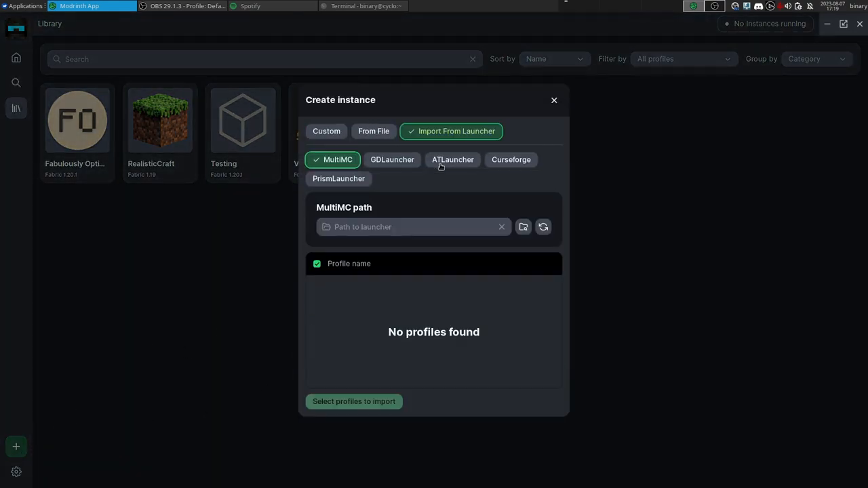
Import RambleSMP Season 3 from /home/binary/.local/share/PolyMC/ as a new instance
{"action": "left_click", "coordinate": [407, 227]}
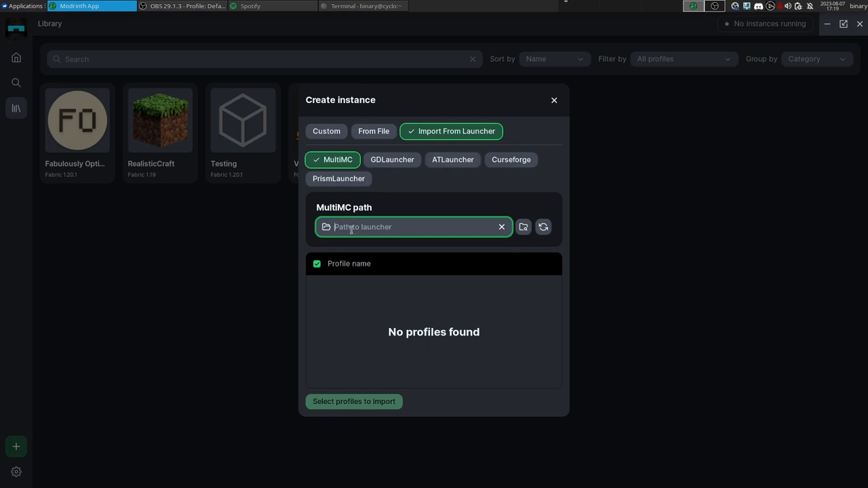
{"action": "type", "text": "/home/binary/.local/share/PolyMC/"}
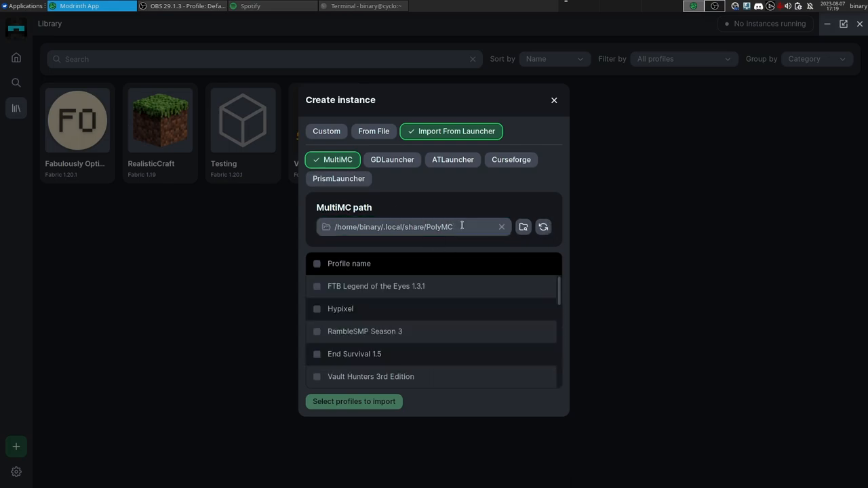
{"action": "mouse_move", "coordinate": [467, 234]}
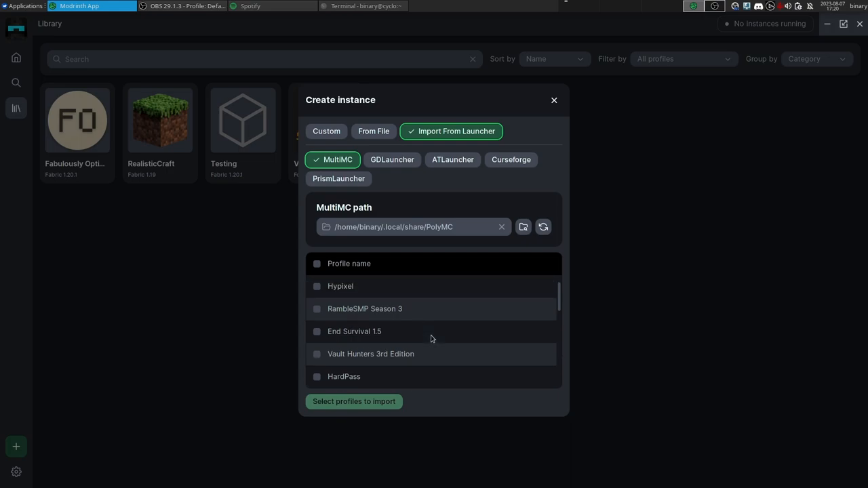
{"action": "mouse_move", "coordinate": [410, 255]}
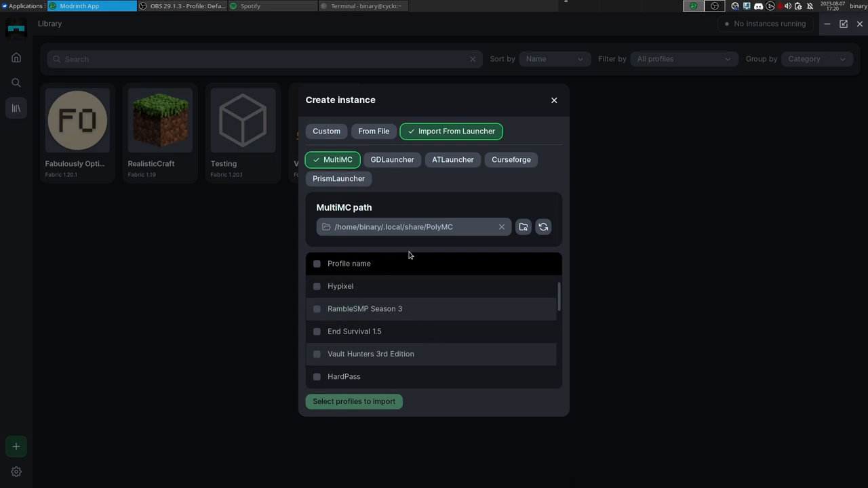
{"action": "mouse_move", "coordinate": [385, 309]}
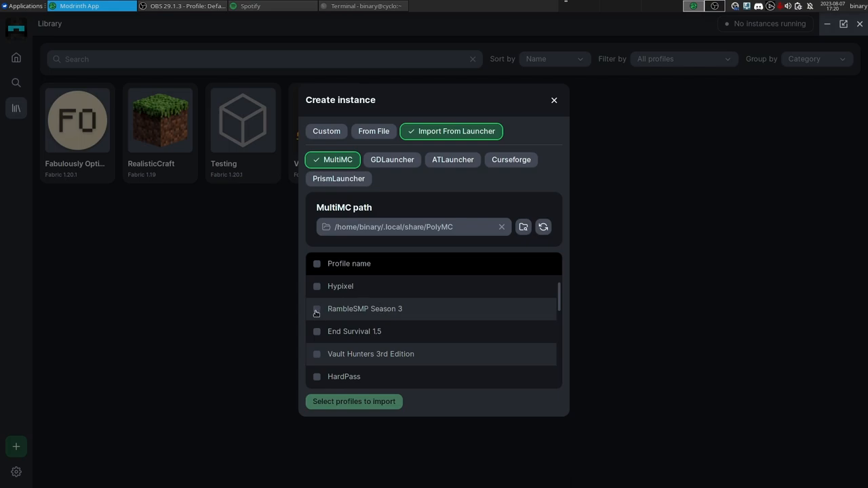
{"action": "left_click", "coordinate": [317, 310]}
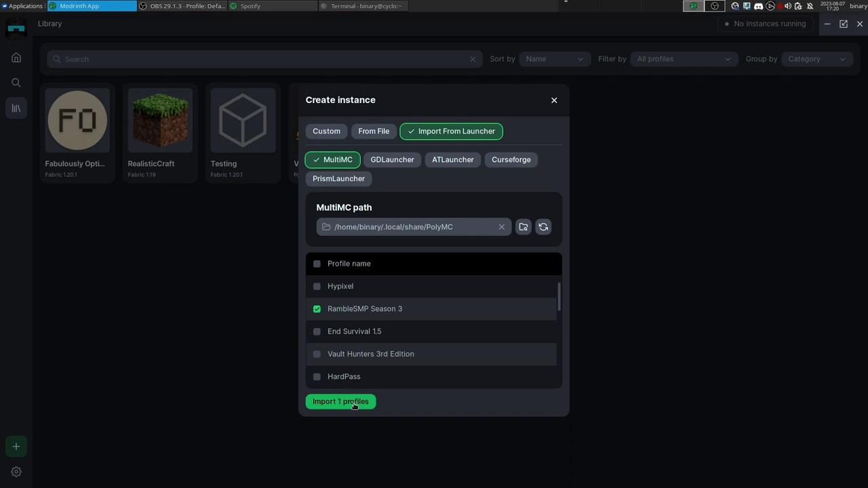
{"action": "left_click", "coordinate": [340, 401]}
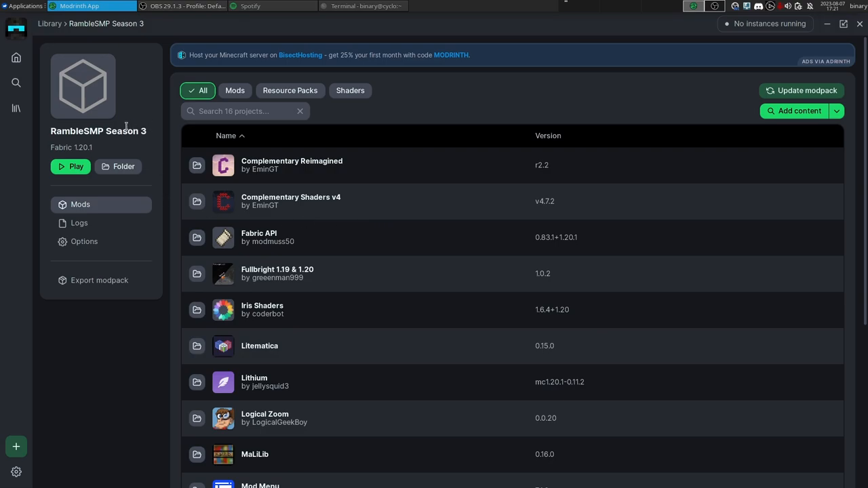
{"action": "mouse_move", "coordinate": [226, 195]}
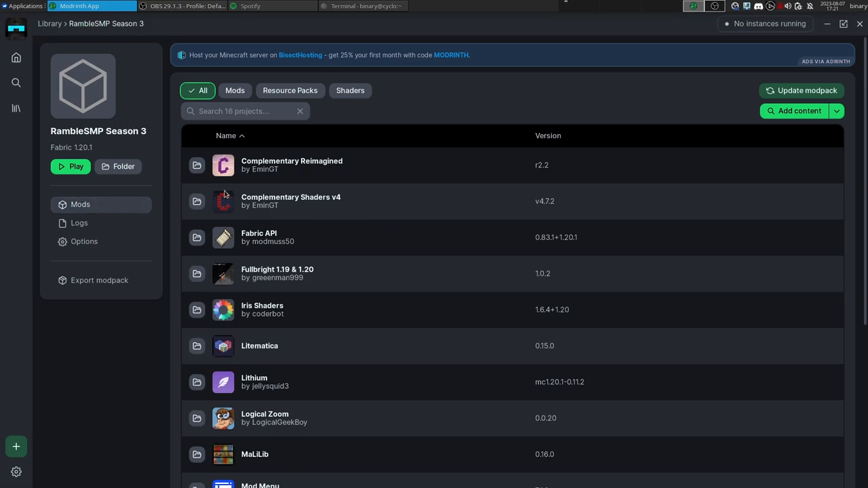
{"action": "mouse_move", "coordinate": [505, 226]}
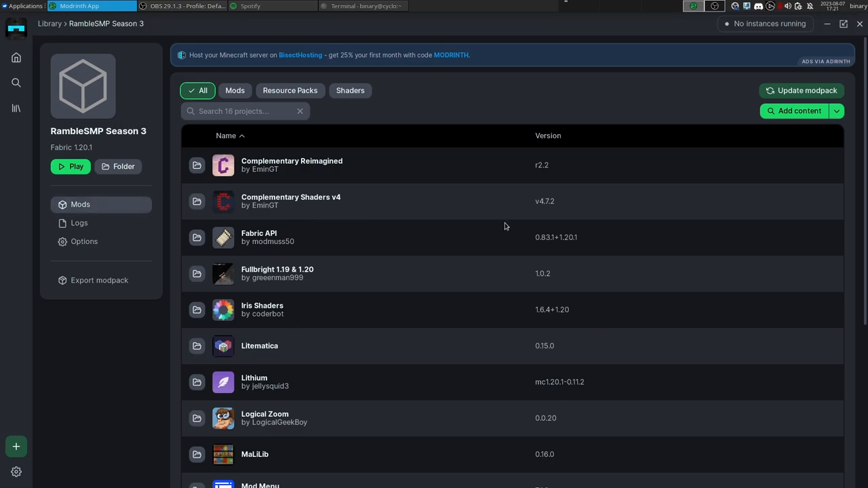
{"action": "mouse_move", "coordinate": [448, 174]}
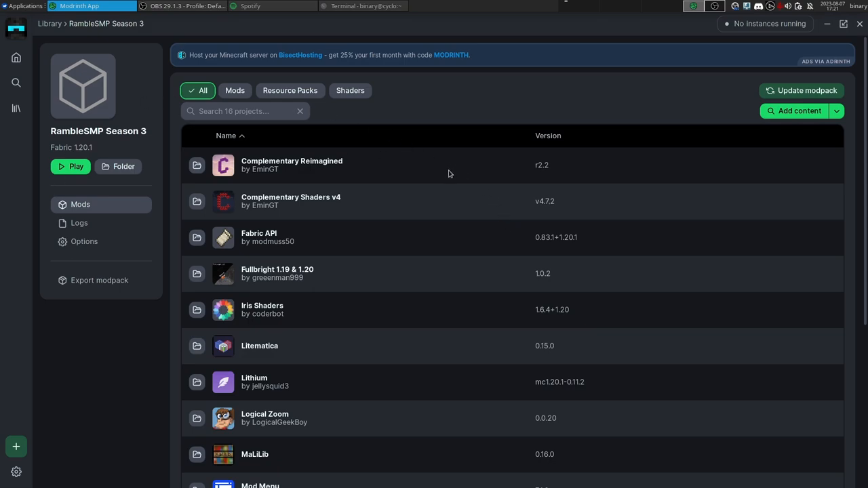
{"action": "mouse_move", "coordinate": [352, 174]}
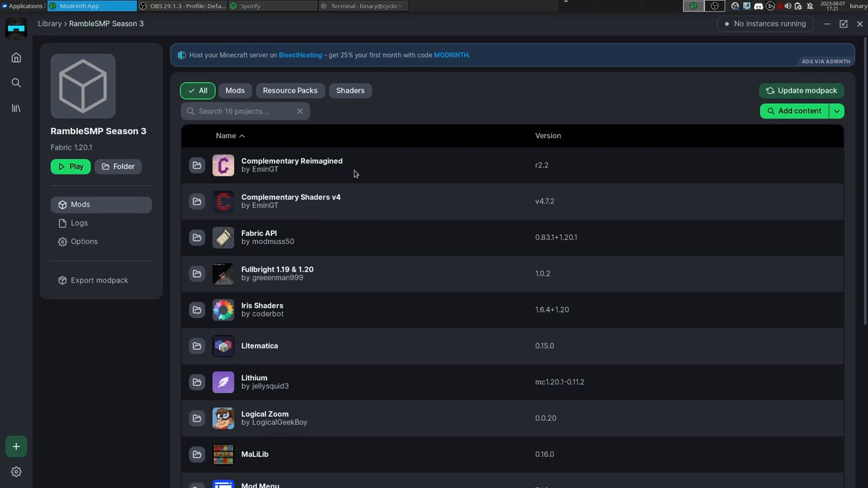
{"action": "mouse_move", "coordinate": [160, 194]}
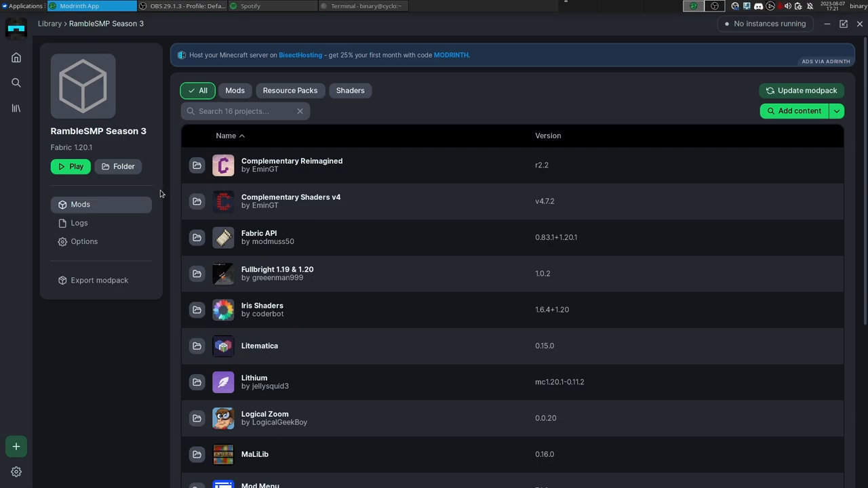
{"action": "scroll", "scroll_direction": "down", "scroll_amount": 3}
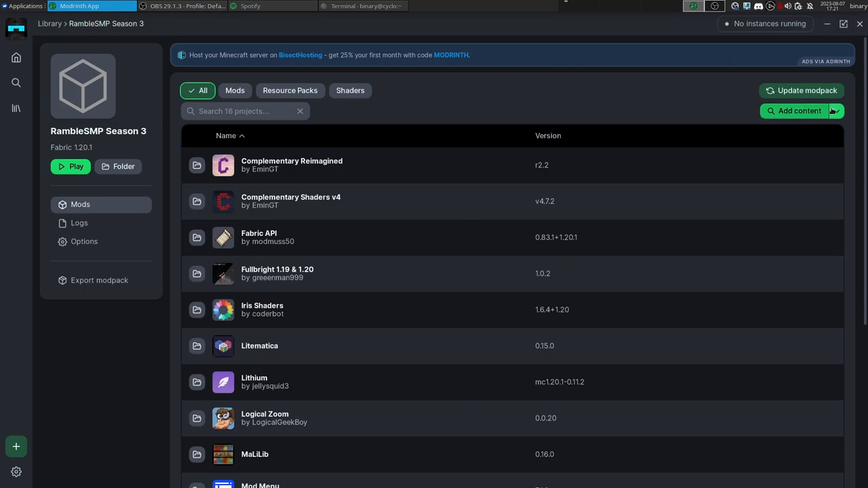
View the RambleSMP Season 3 instance's logs, then its instance and Java settings
{"action": "left_click", "coordinate": [78, 223]}
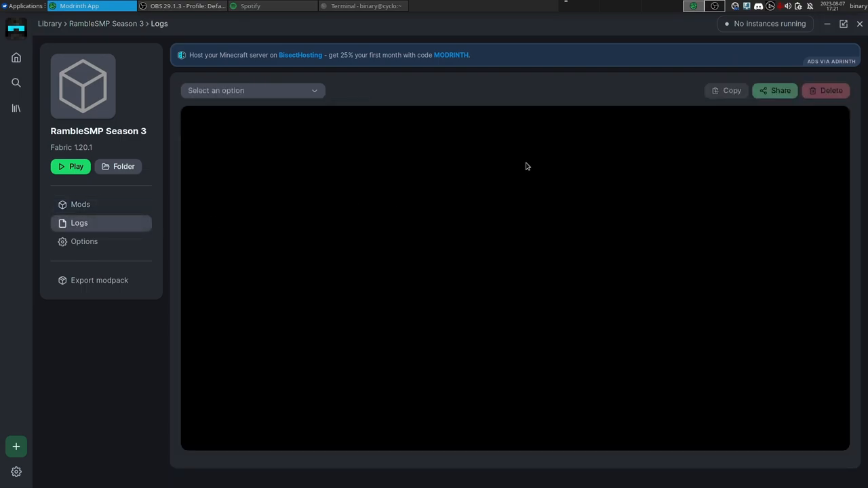
{"action": "left_click", "coordinate": [84, 241]}
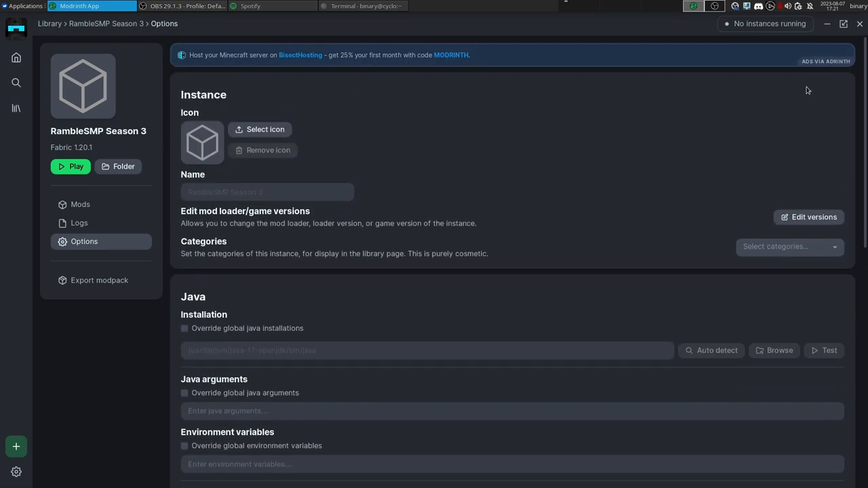
{"action": "scroll", "scroll_direction": "down", "scroll_amount": 3}
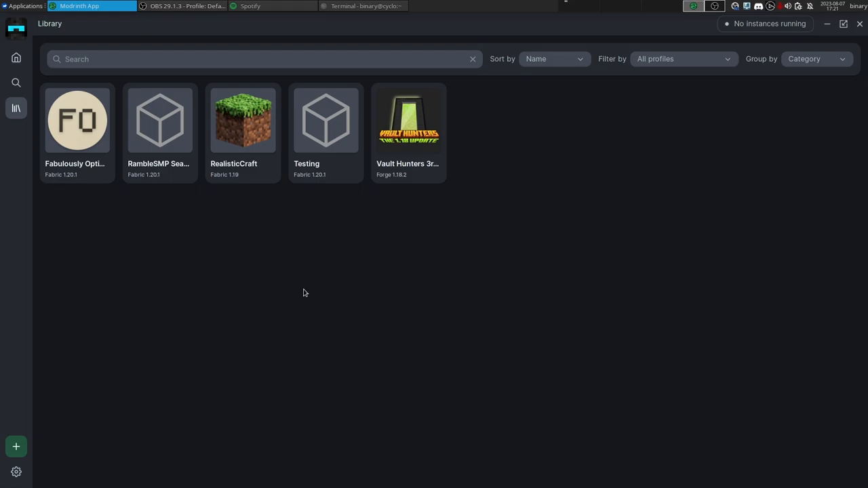
{"action": "mouse_move", "coordinate": [301, 276]}
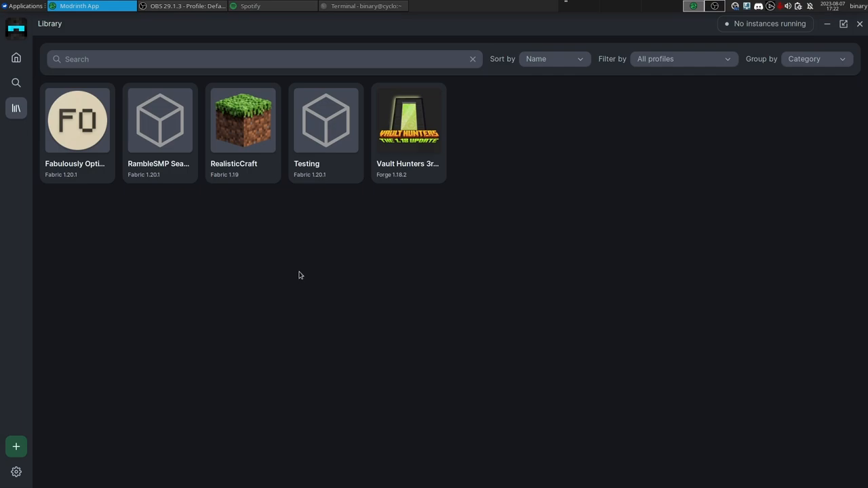
{"action": "mouse_move", "coordinate": [567, 177]}
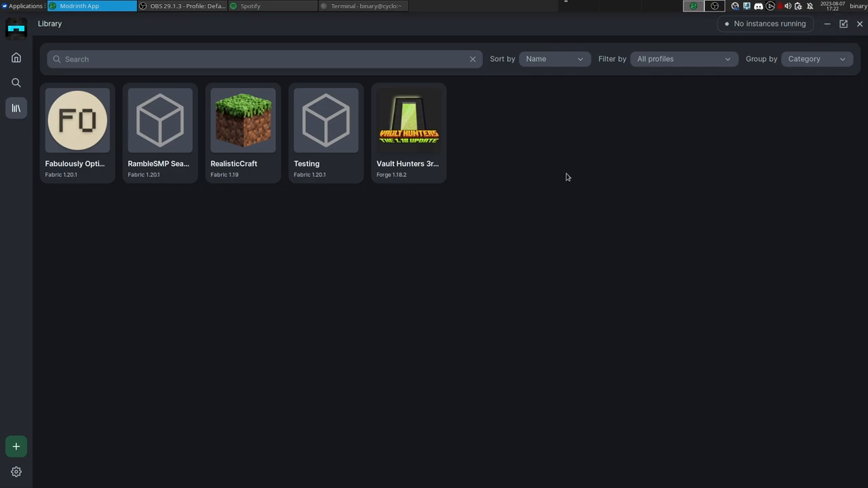
{"action": "mouse_move", "coordinate": [578, 4]}
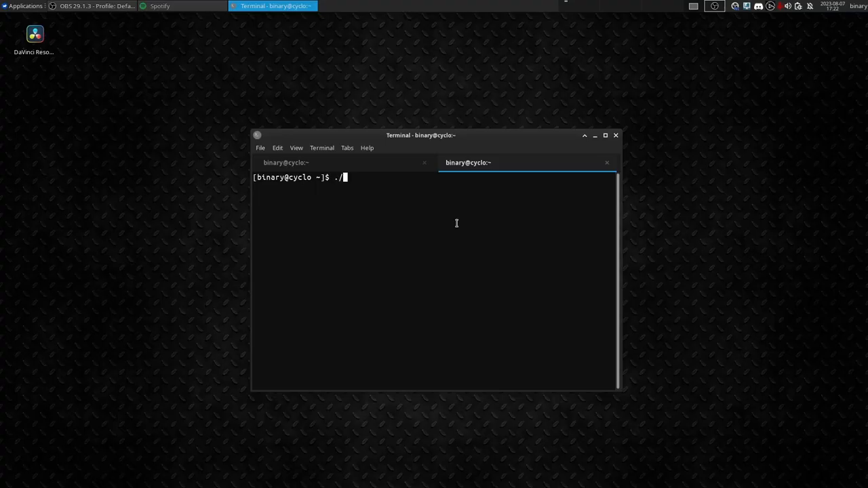
Run ./Downloads/CurseForge-0.230.4-12055.AppImage to launch the CurseForge launcher
{"action": "type", "text": "Downloads/"}
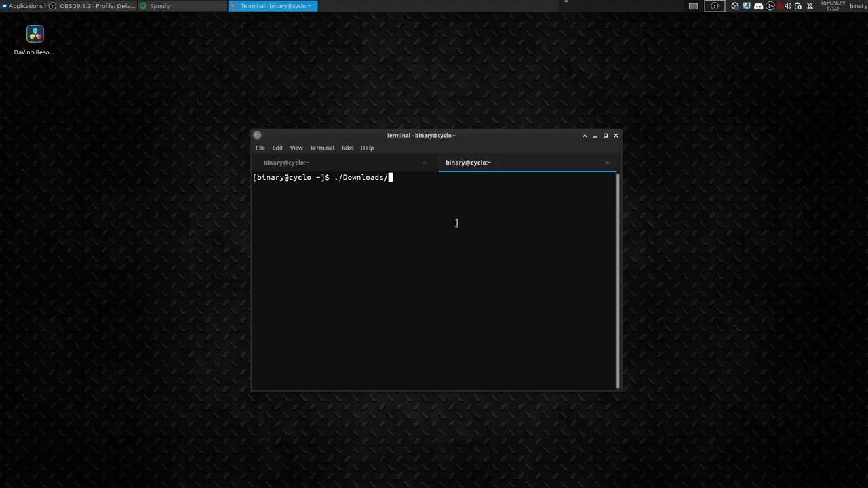
{"action": "type", "text": "CurseForge-0.230.4-12055.AppImage"}
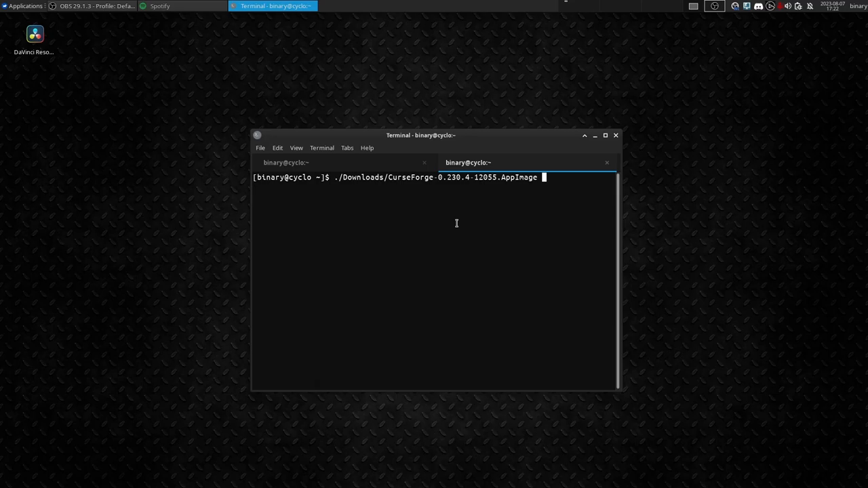
{"action": "key", "text": "Return"}
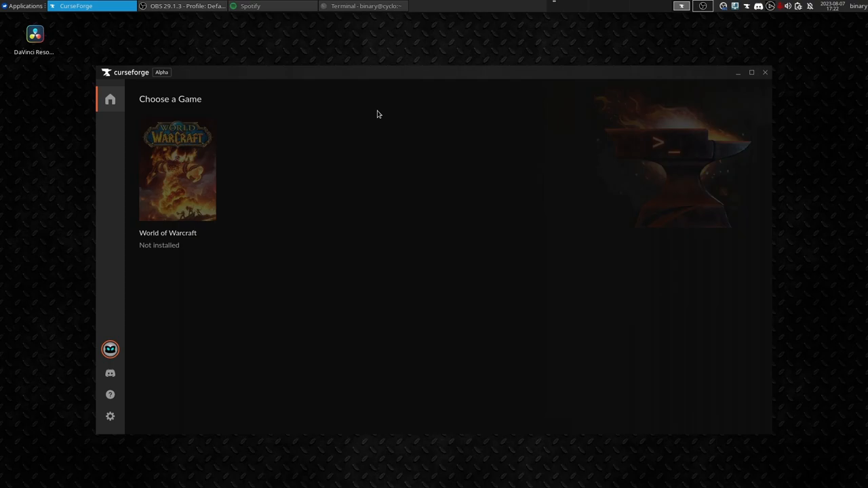
{"action": "mouse_move", "coordinate": [210, 114]}
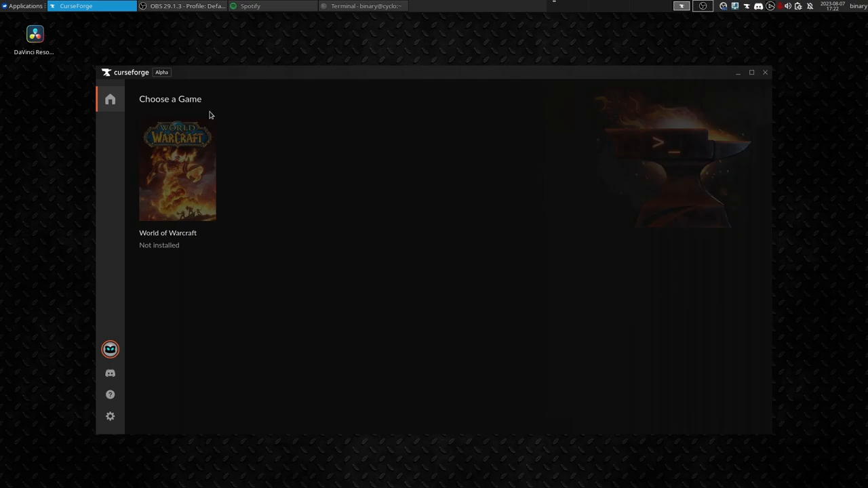
{"action": "mouse_move", "coordinate": [237, 310]}
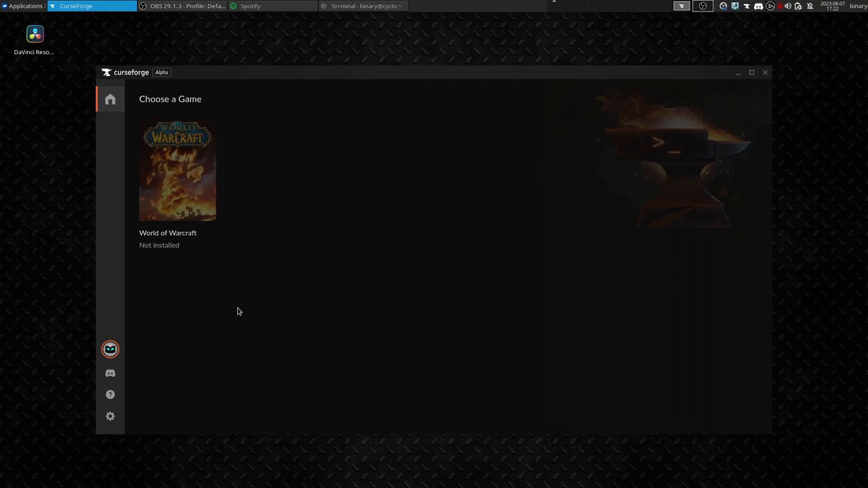
{"action": "mouse_move", "coordinate": [229, 285]}
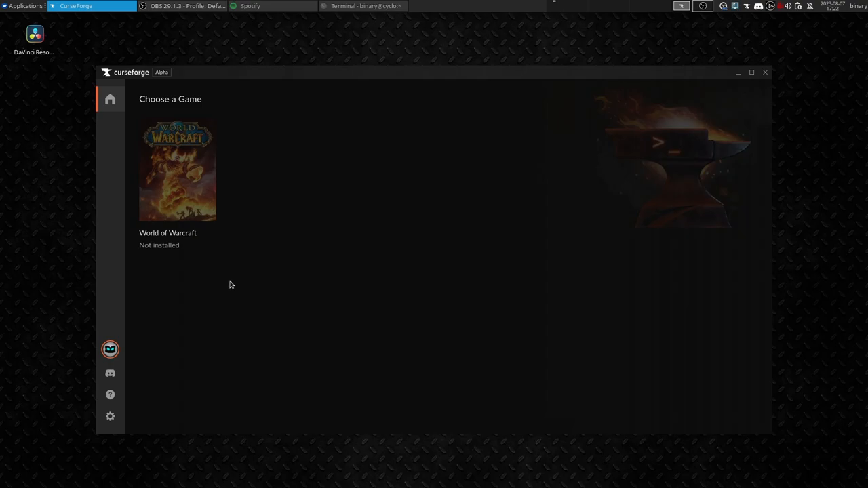
{"action": "mouse_move", "coordinate": [333, 318]}
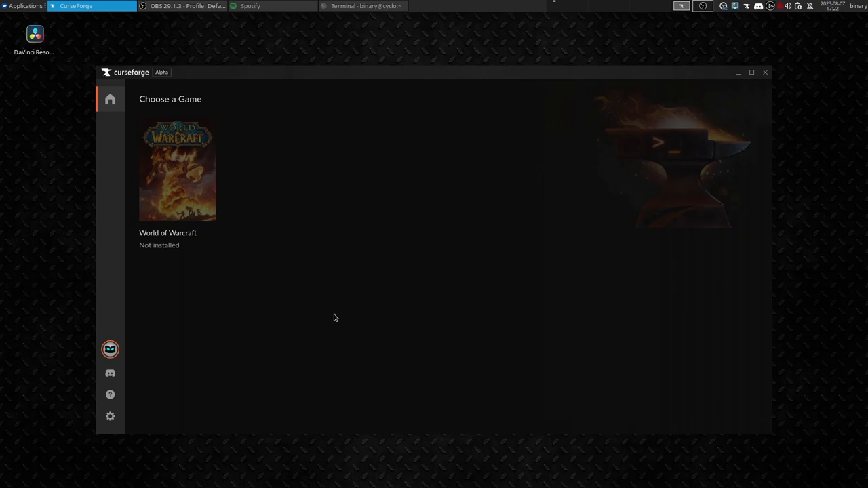
{"action": "mouse_move", "coordinate": [344, 284]}
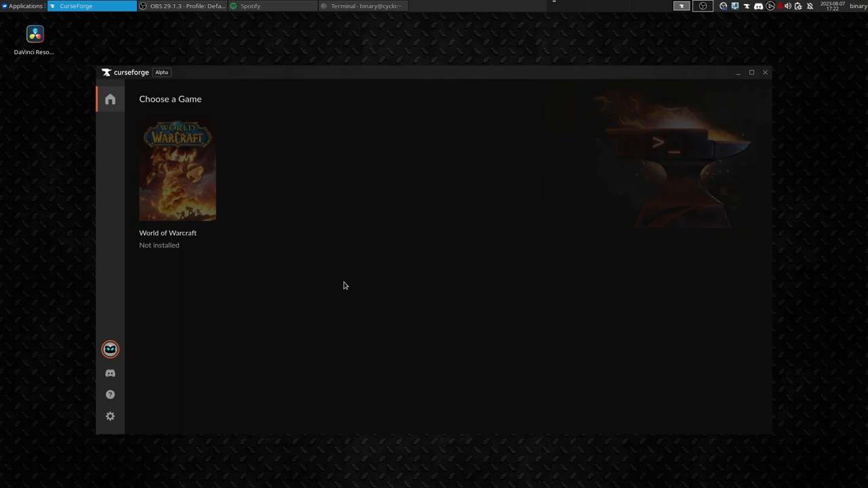
{"action": "mouse_move", "coordinate": [334, 306]}
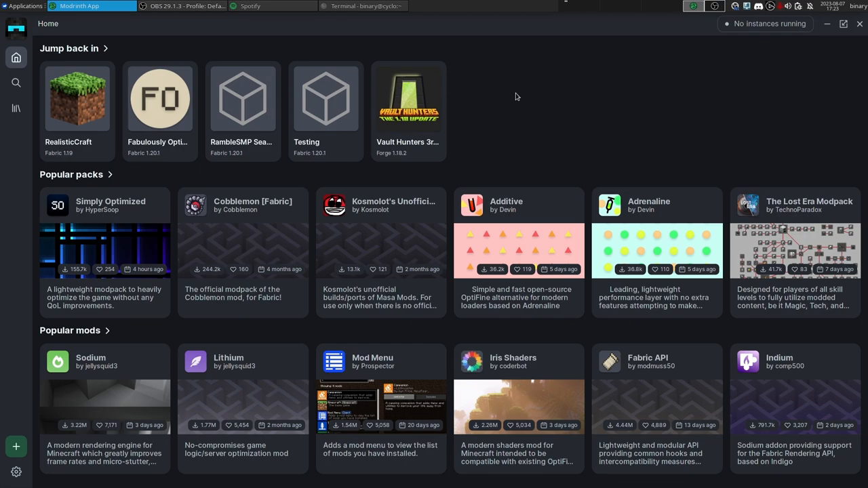
{"action": "mouse_move", "coordinate": [511, 95]}
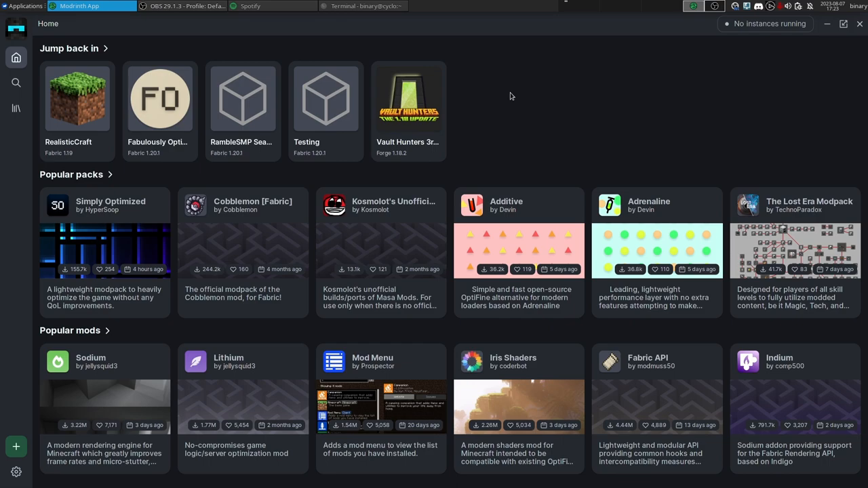
{"action": "mouse_move", "coordinate": [468, 58]}
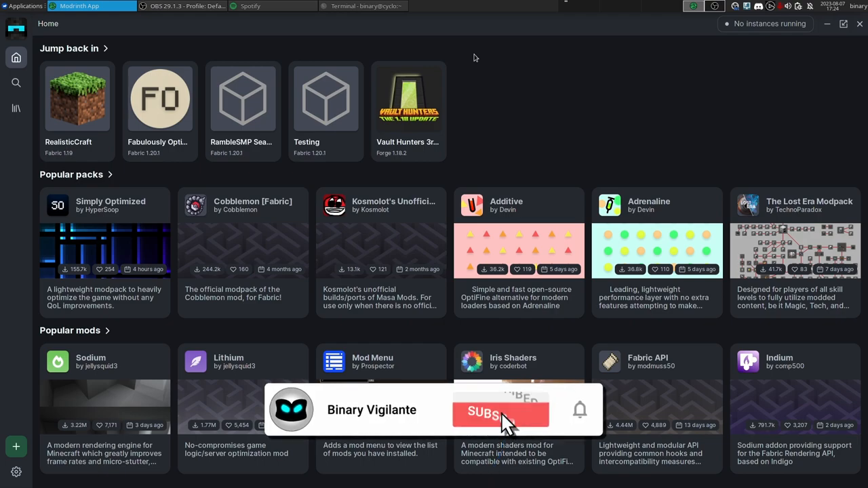
Show the Modrinth App Home page with recent instances, popular packs and mods
{"action": "left_click", "coordinate": [502, 412]}
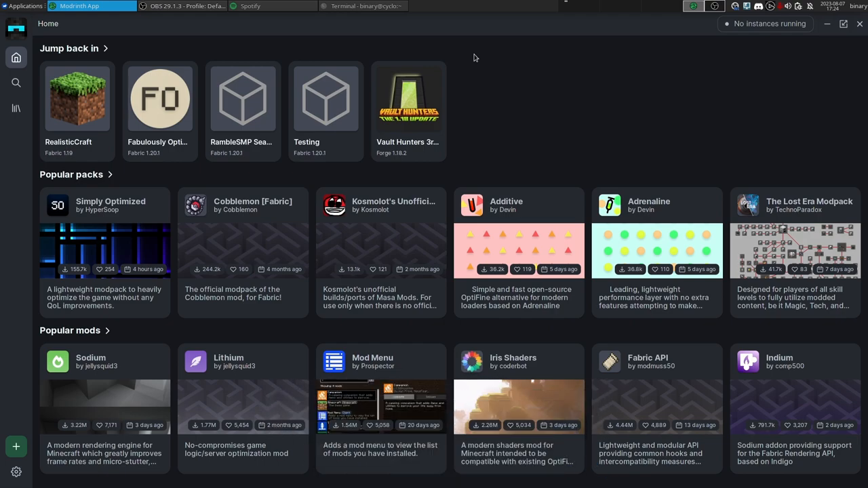
{"action": "mouse_move", "coordinate": [532, 135]}
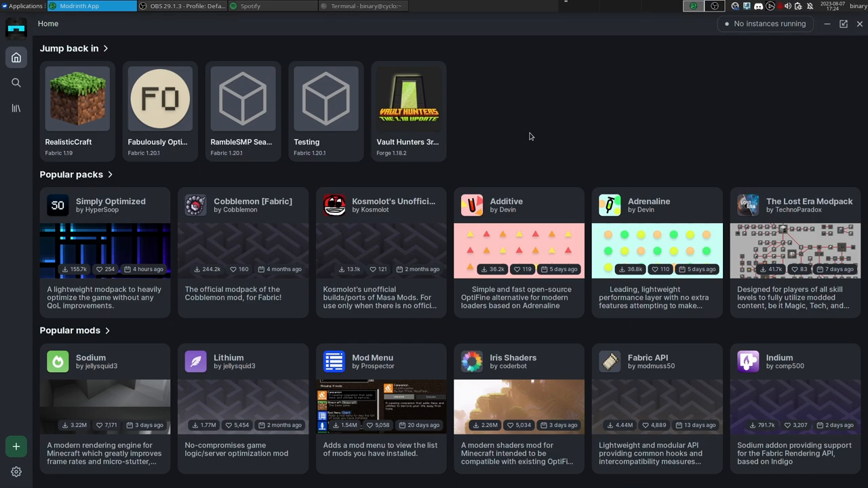